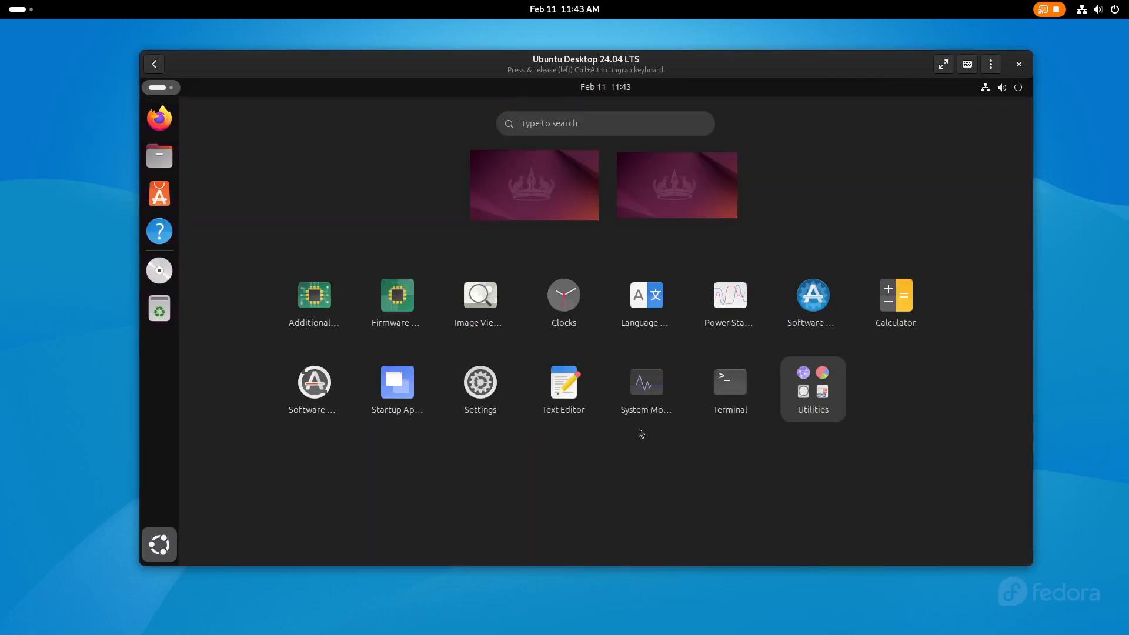
Step: Launch Terminal from the Ubuntu guest's app grid
{"action": "left_click", "coordinate": [728, 381]}
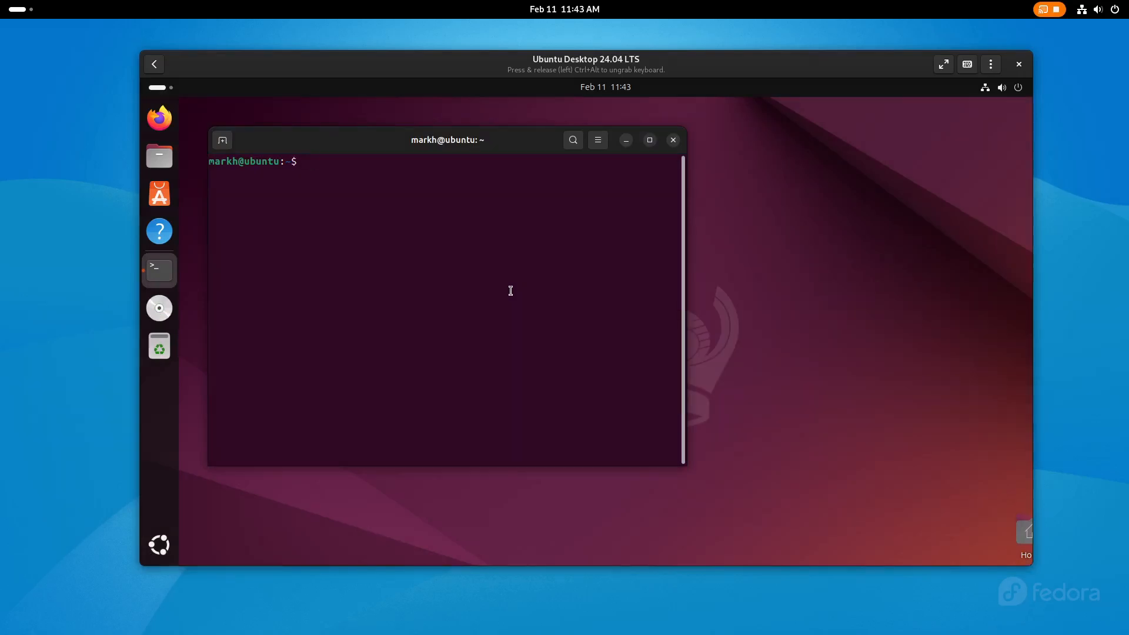
Step: Run 'sudo apt install spice-webdavd spice-client-gtk' and confirm with Y
{"action": "type", "text": "sudo apt inst"}
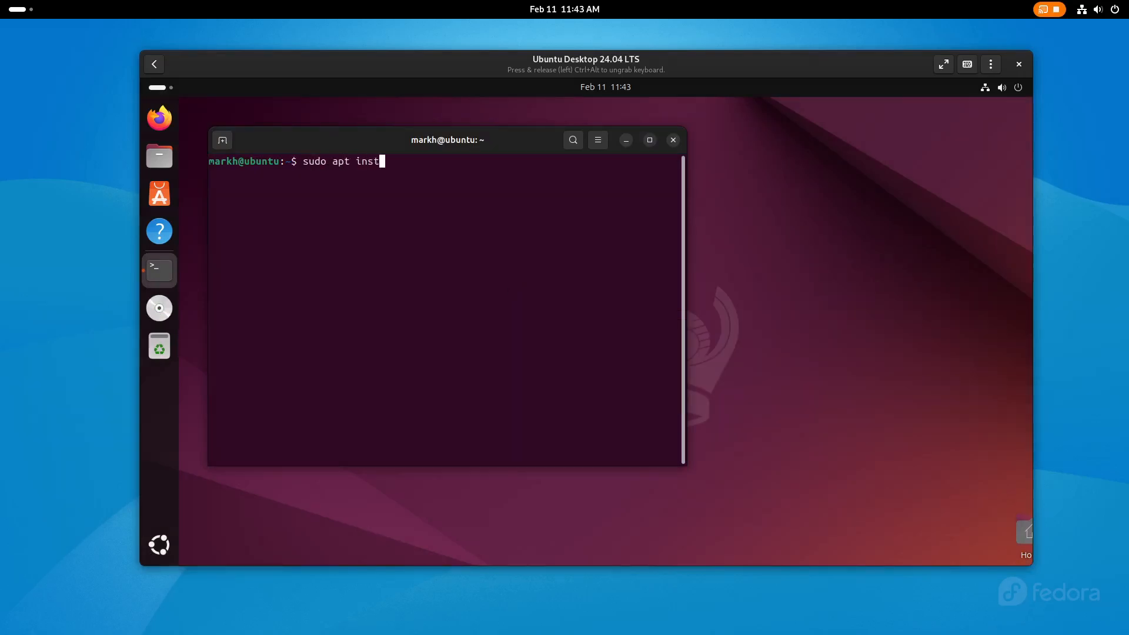
{"action": "type", "text": "all spice-w"}
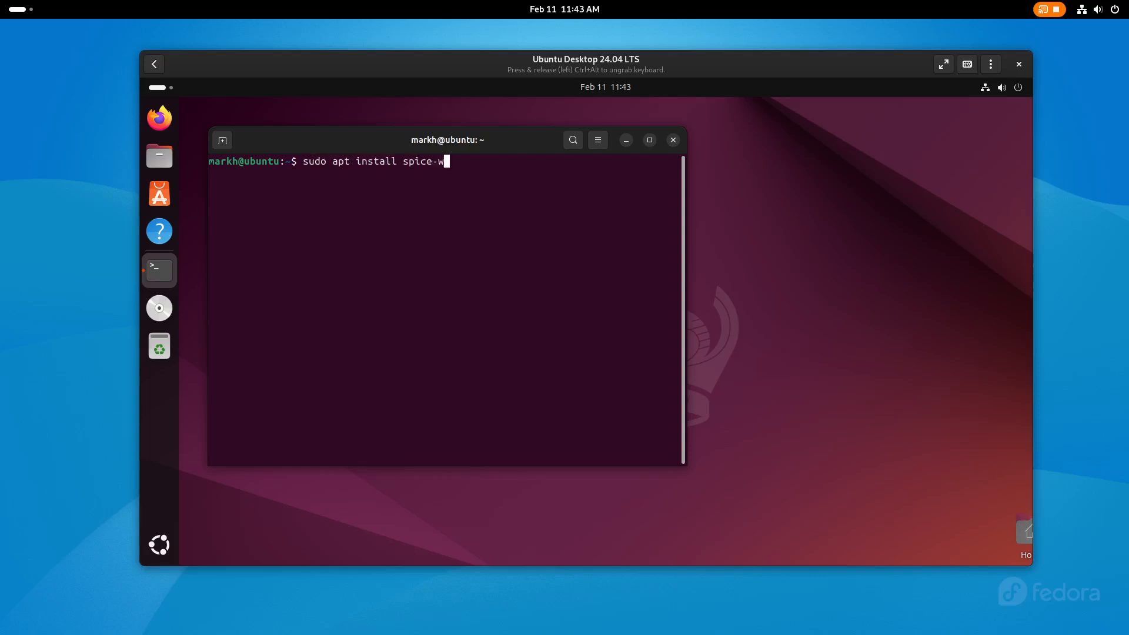
{"action": "type", "text": "ebdavd sp"}
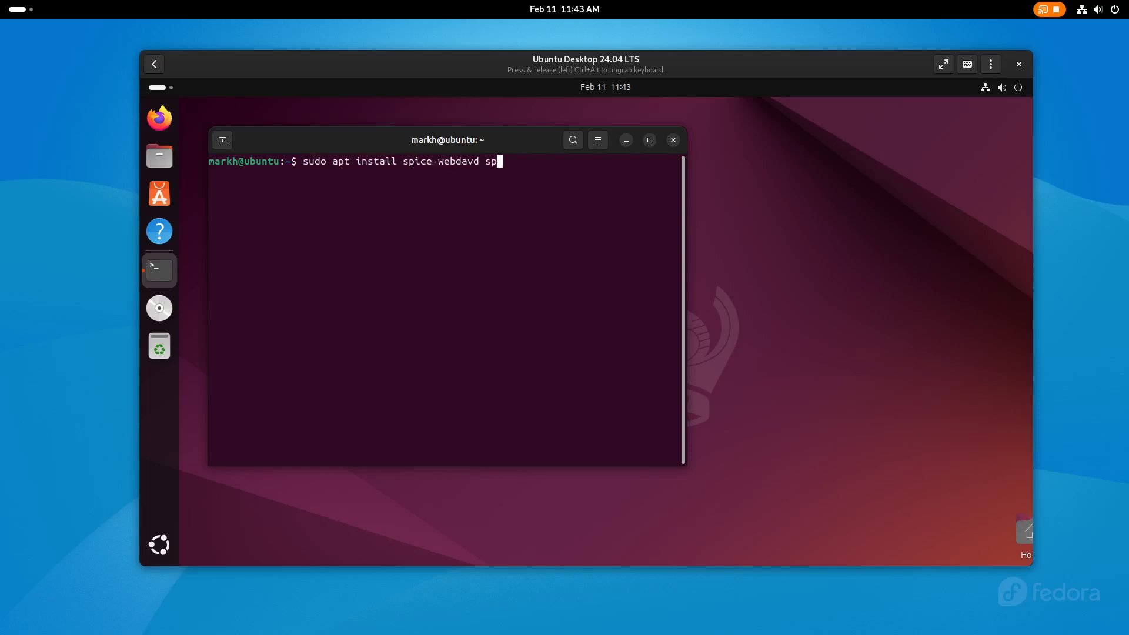
{"action": "type", "text": "ice-client-gtk"}
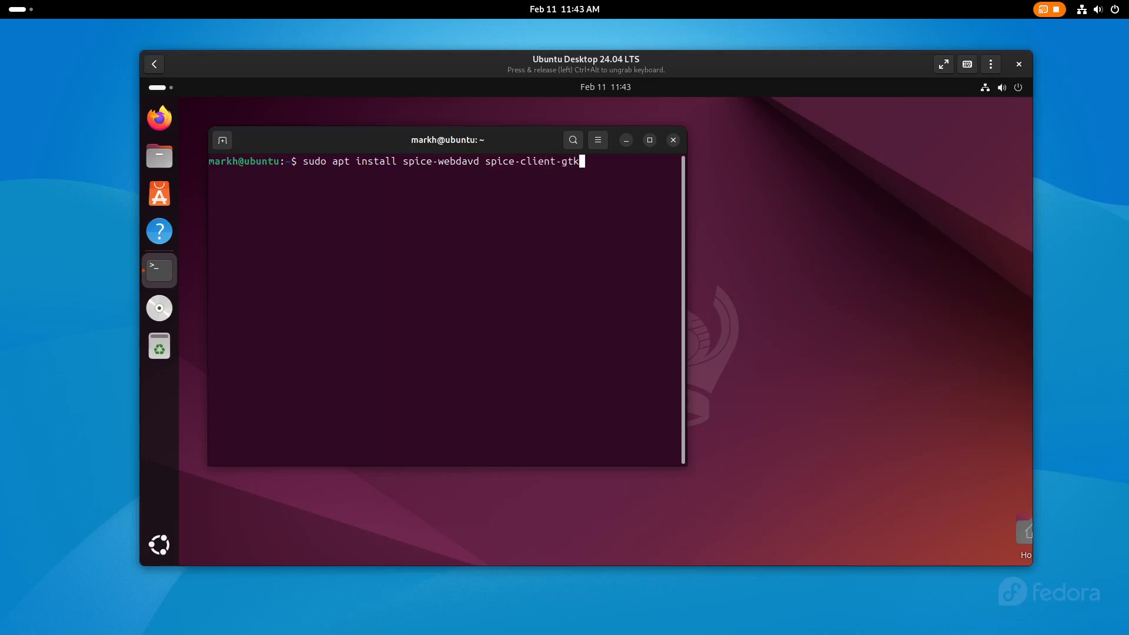
{"action": "key", "text": "Return"}
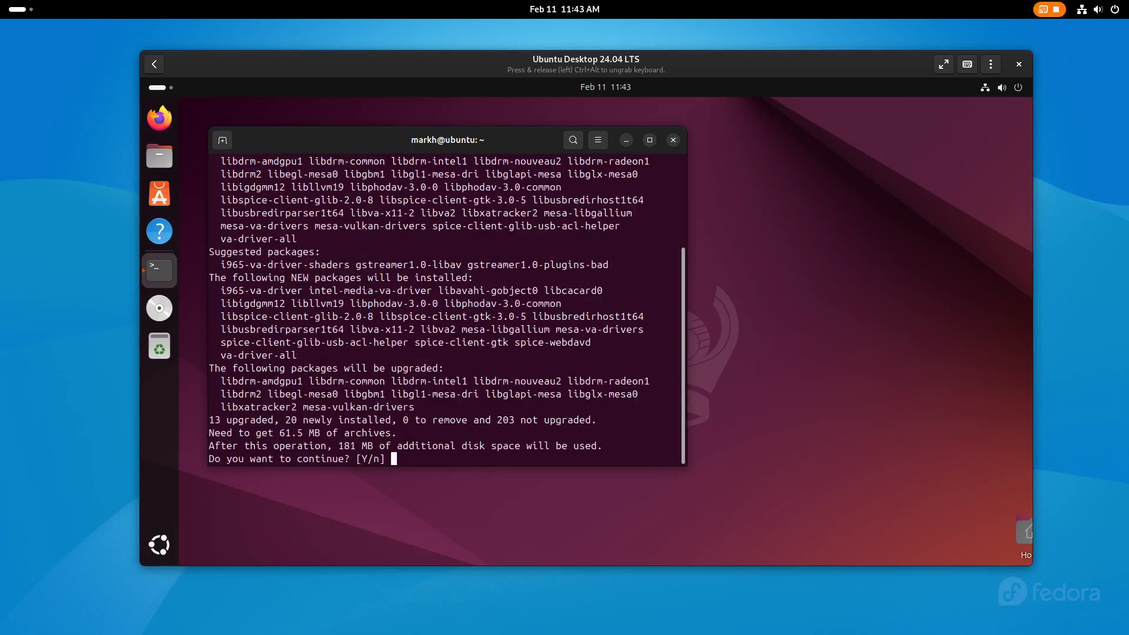
{"action": "type", "text": "Y"}
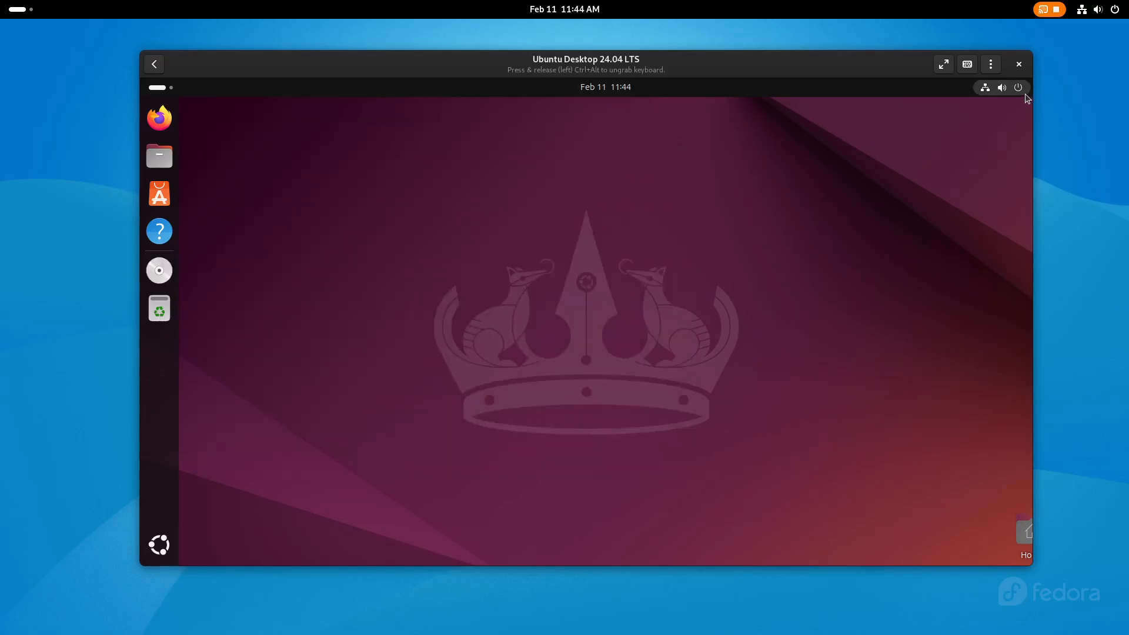
Step: Choose Restart from the guest's top-bar power menu
{"action": "left_click", "coordinate": [1017, 87]}
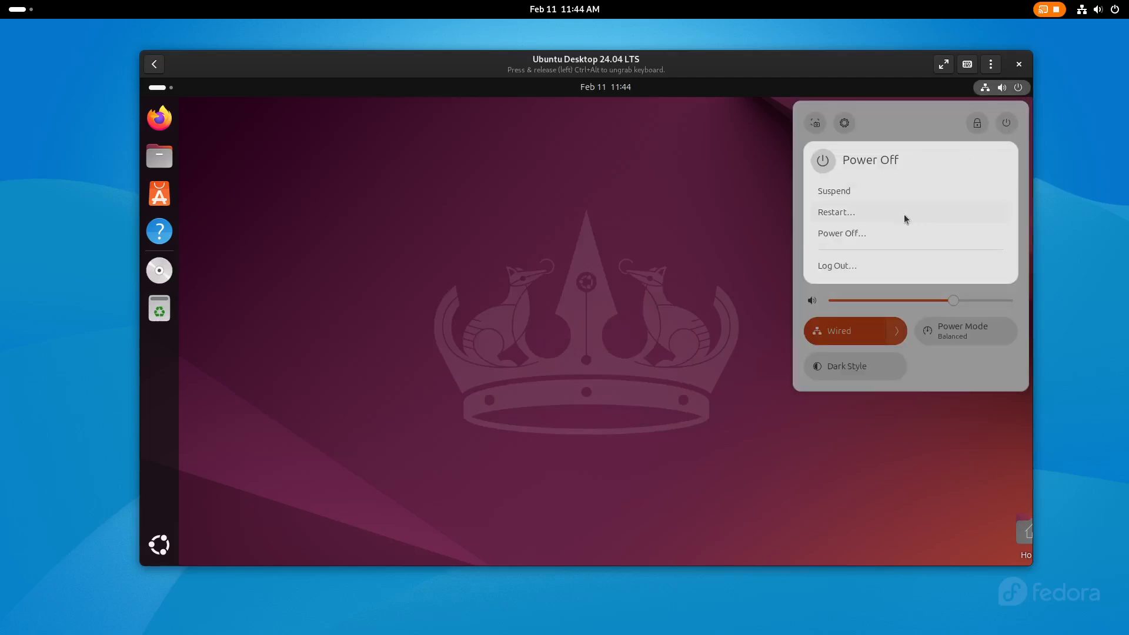
{"action": "left_click", "coordinate": [836, 212]}
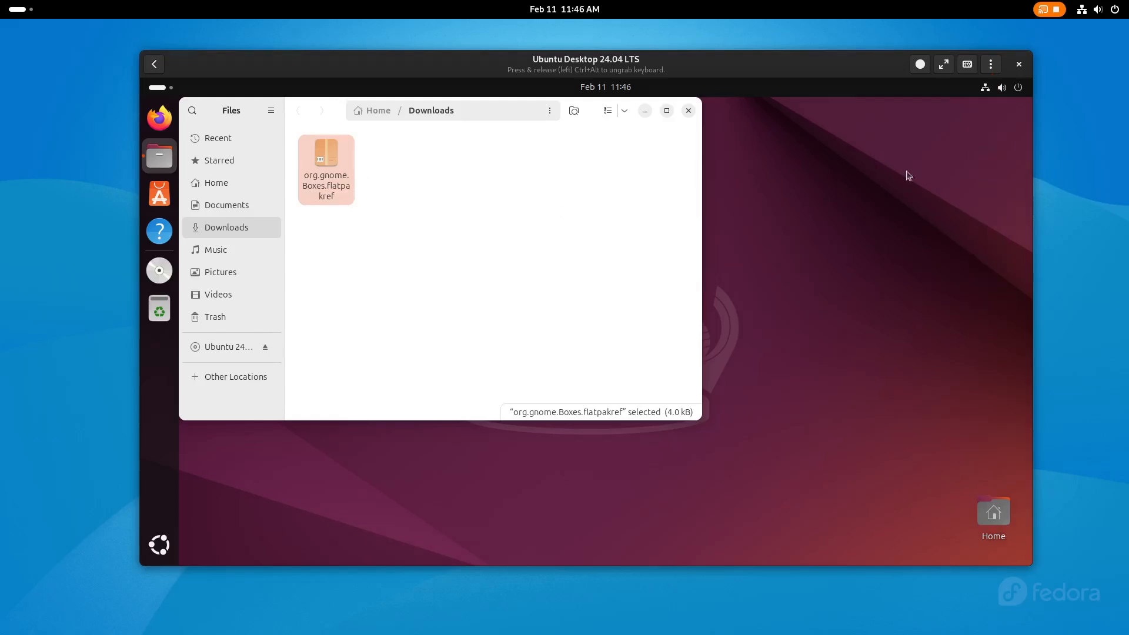
Step: Send the host's 1.mkv from snap/obs-studio into the guest using Boxes' Send File
{"action": "left_click", "coordinate": [991, 64]}
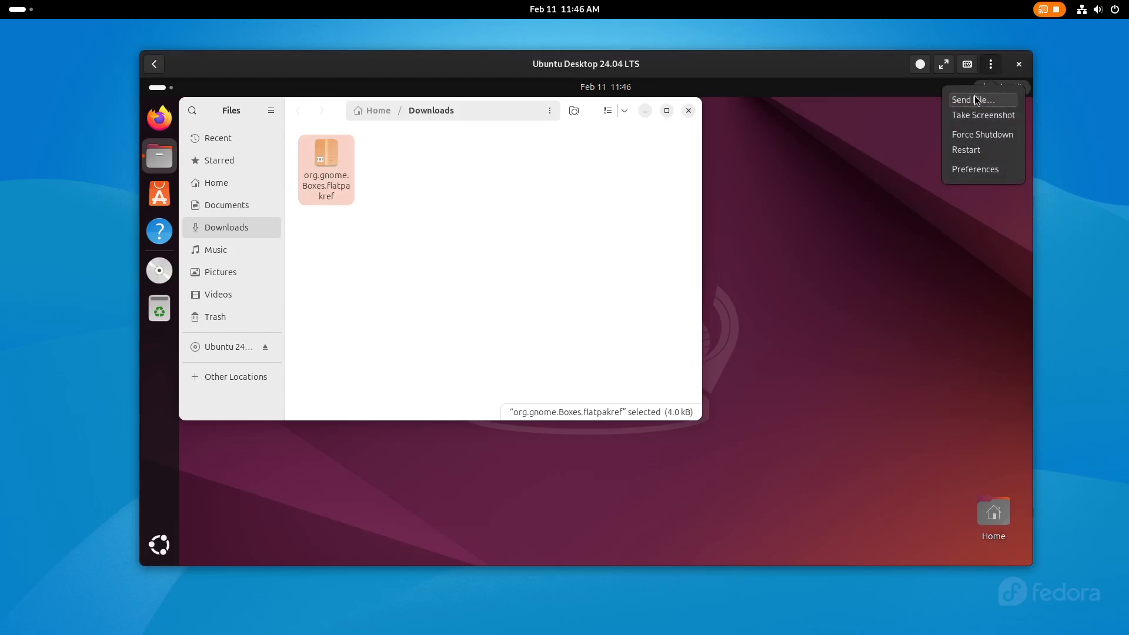
{"action": "left_click", "coordinate": [972, 100]}
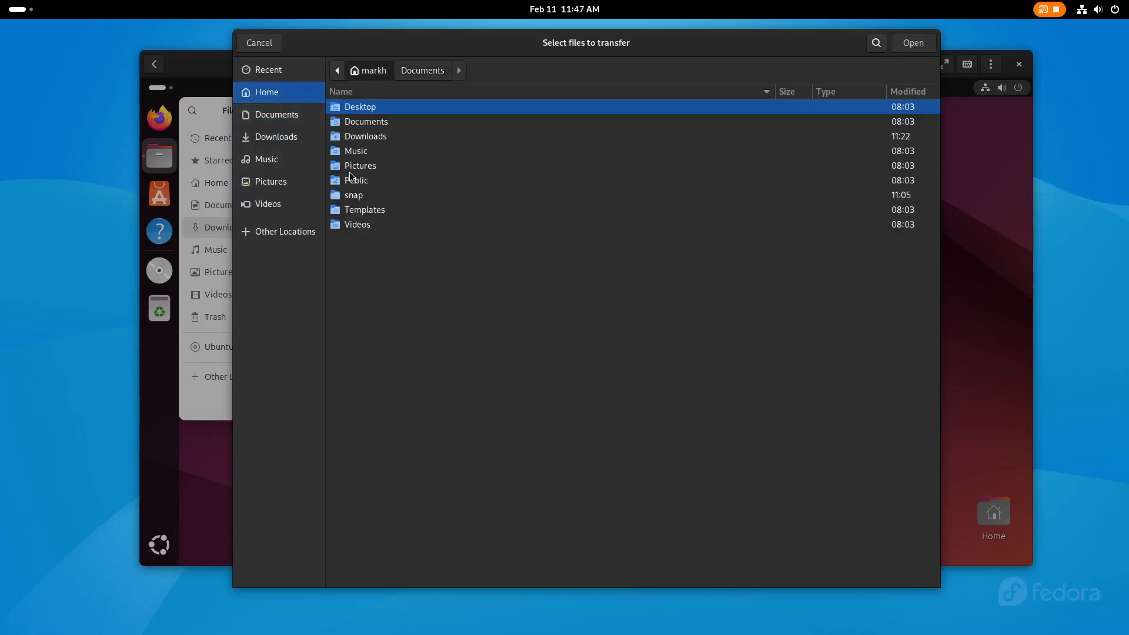
{"action": "double_click", "coordinate": [353, 194]}
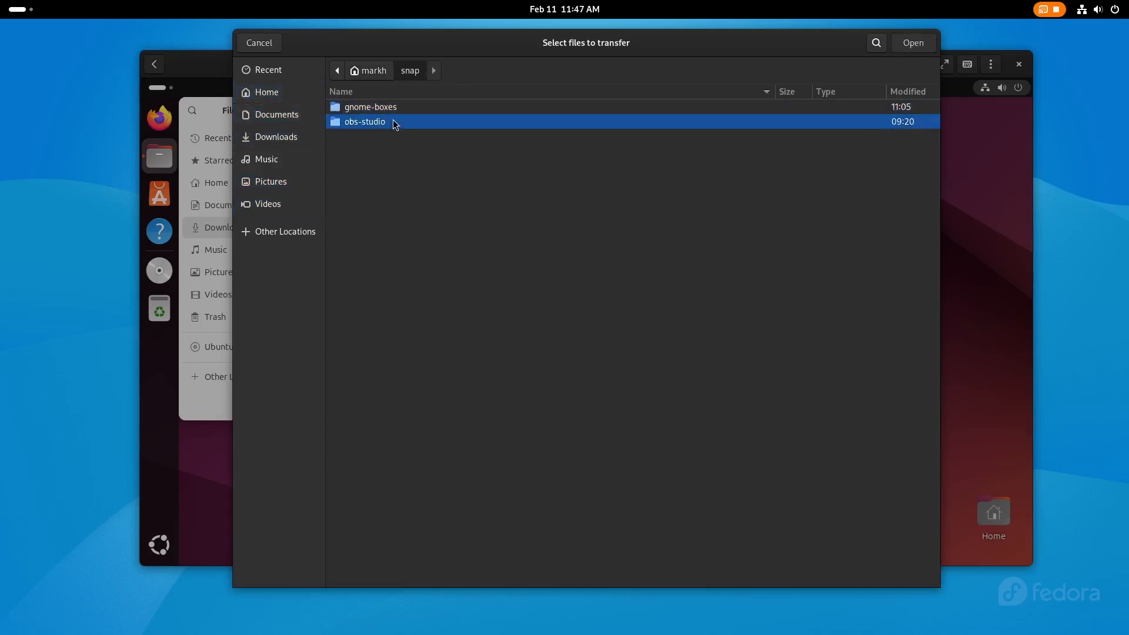
{"action": "double_click", "coordinate": [365, 121]}
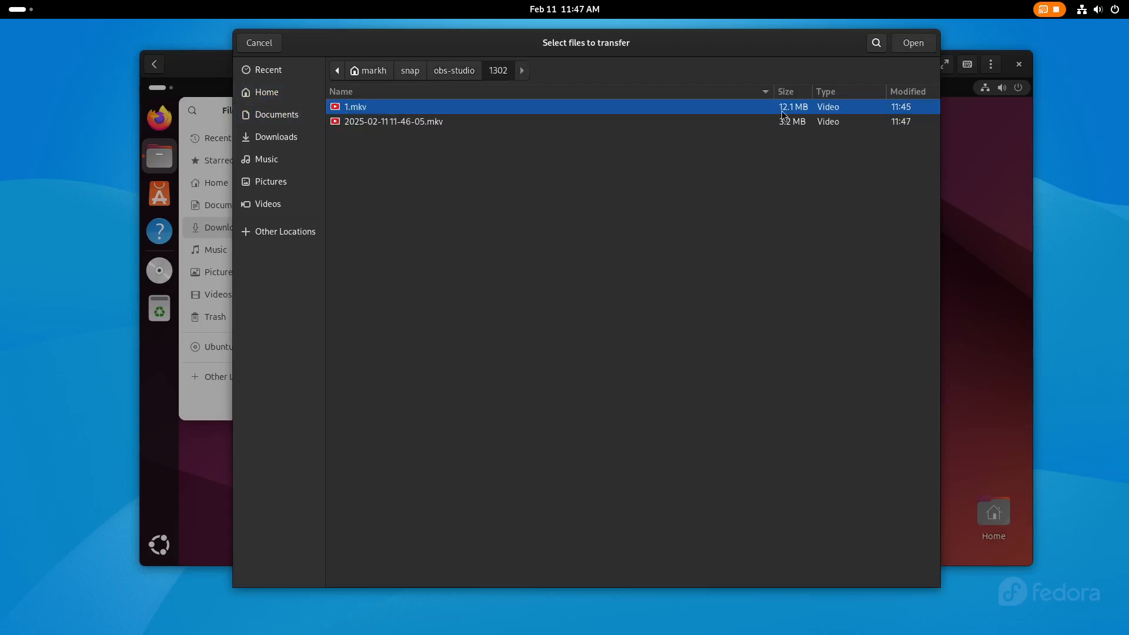
{"action": "left_click", "coordinate": [912, 42]}
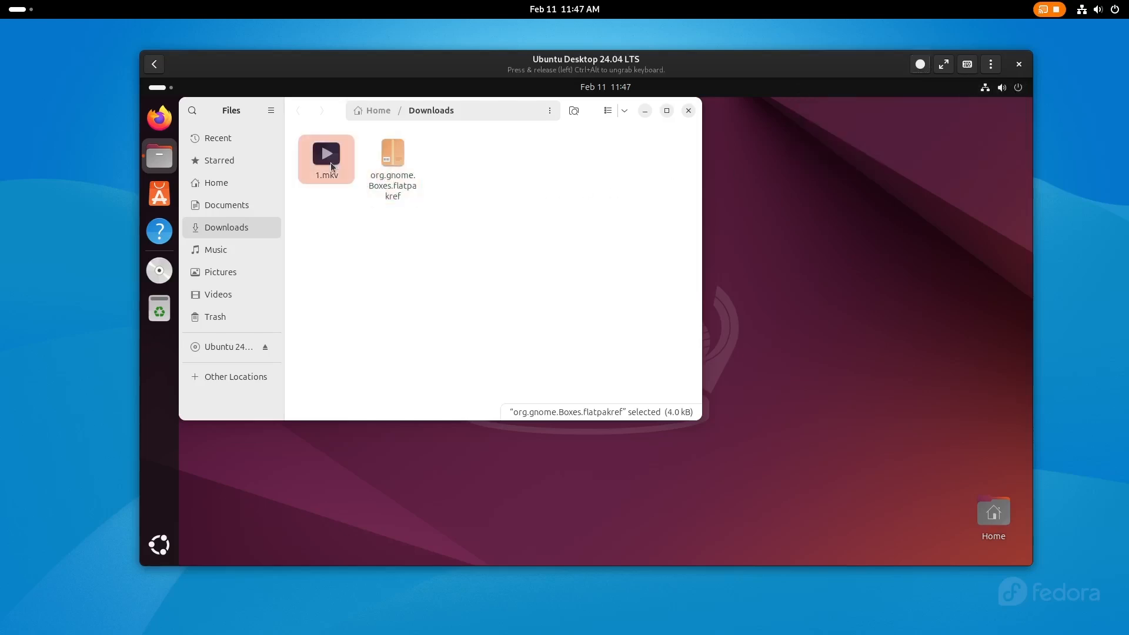
Step: Try opening 1.mkv, dismiss the Could Not Display message, and close the windows
{"action": "double_click", "coordinate": [326, 156]}
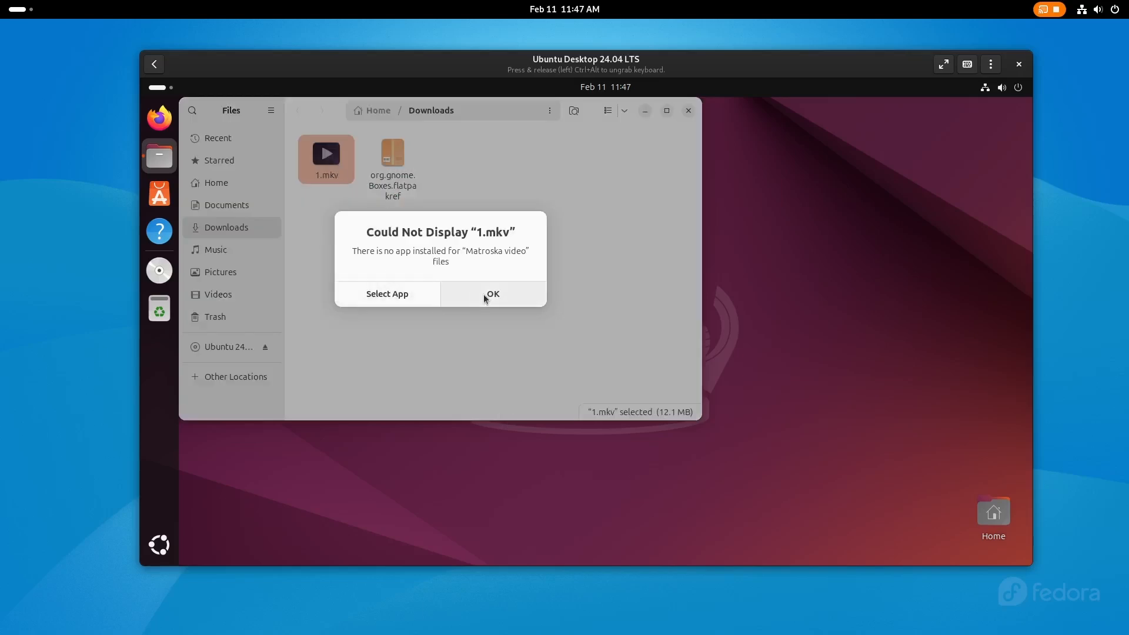
{"action": "left_click", "coordinate": [493, 294]}
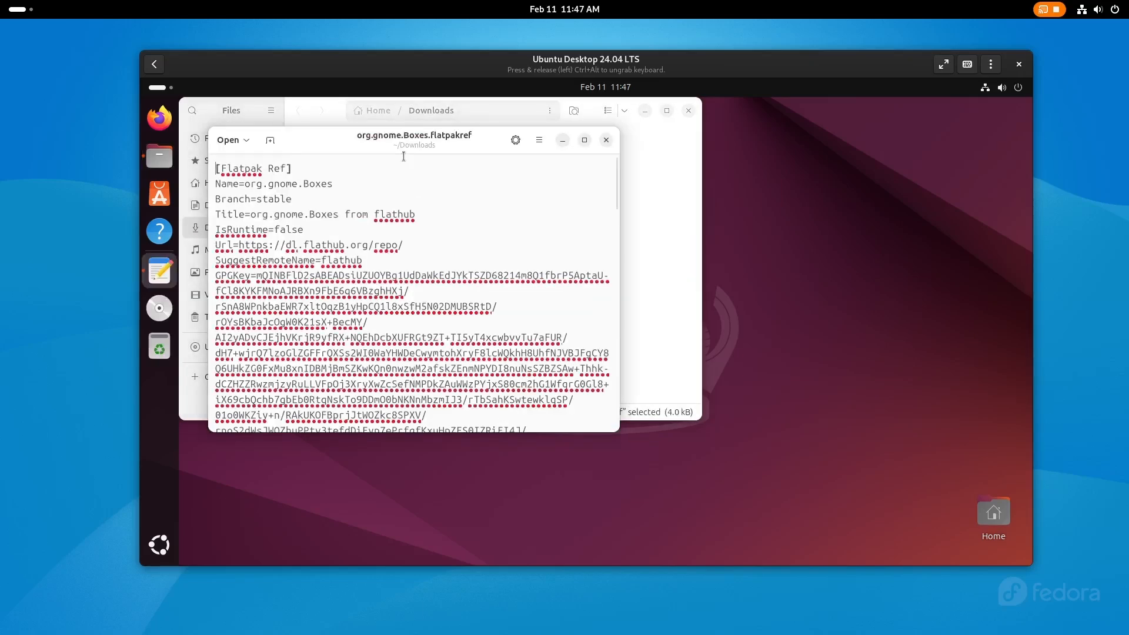
{"action": "left_click", "coordinate": [605, 140]}
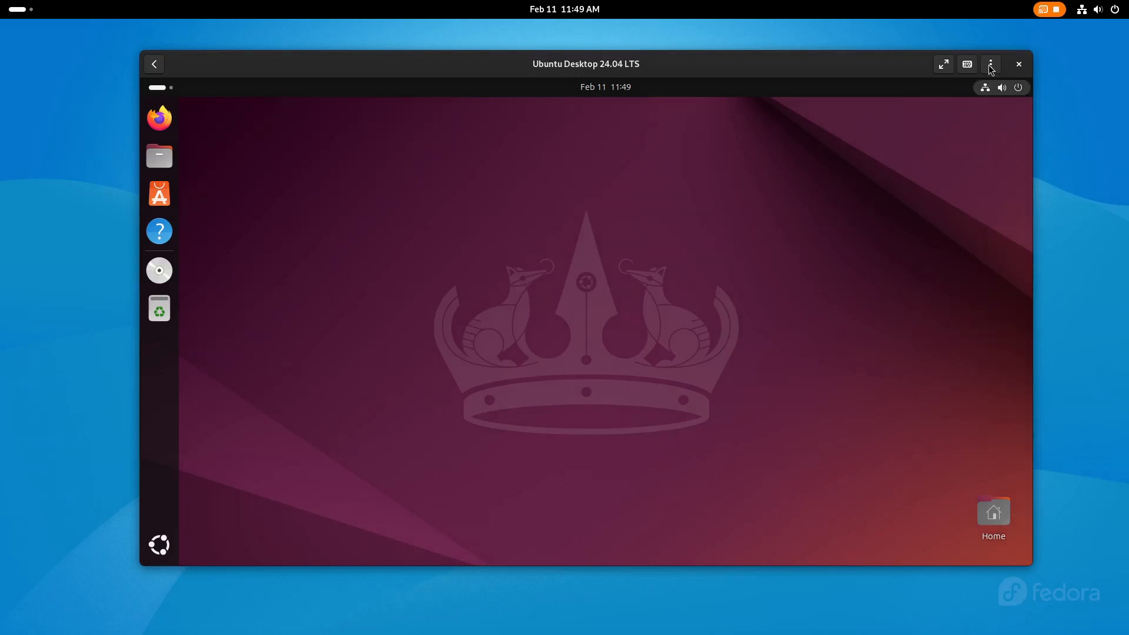
Step: Add the host's Public folder as a share under Devices & Shares and save
{"action": "left_click", "coordinate": [990, 64]}
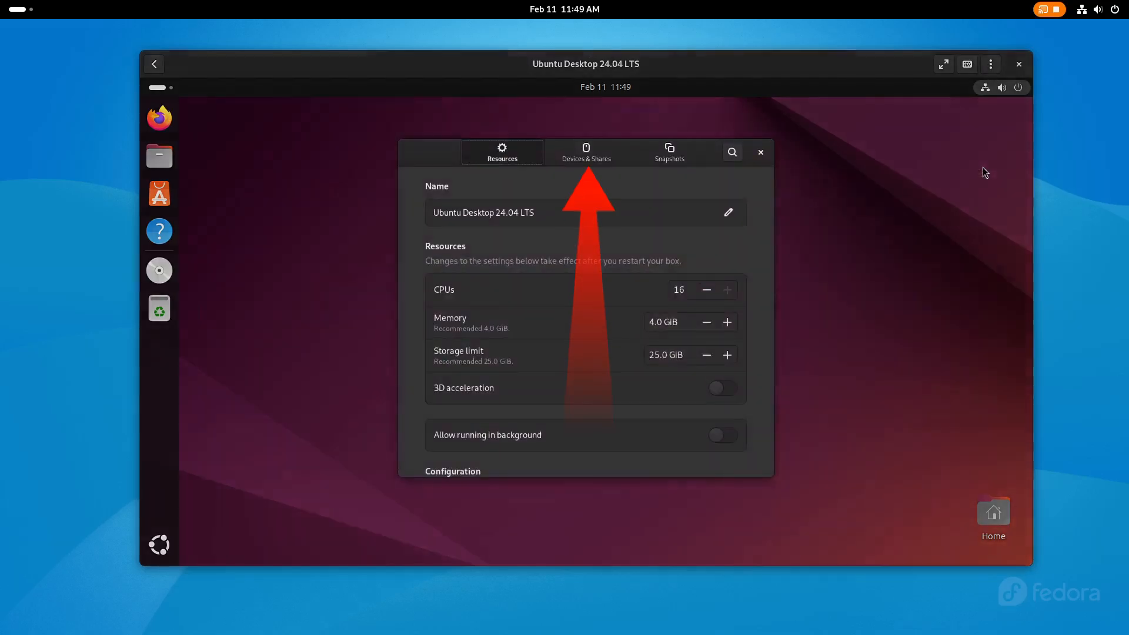
{"action": "left_click", "coordinate": [586, 151]}
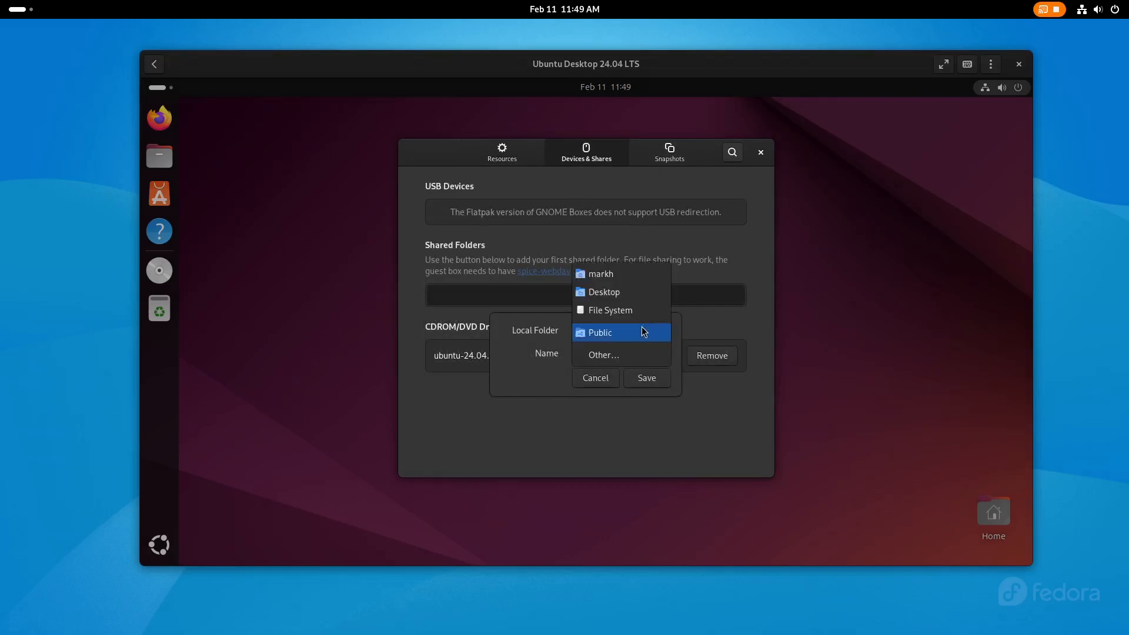
{"action": "left_click", "coordinate": [600, 331]}
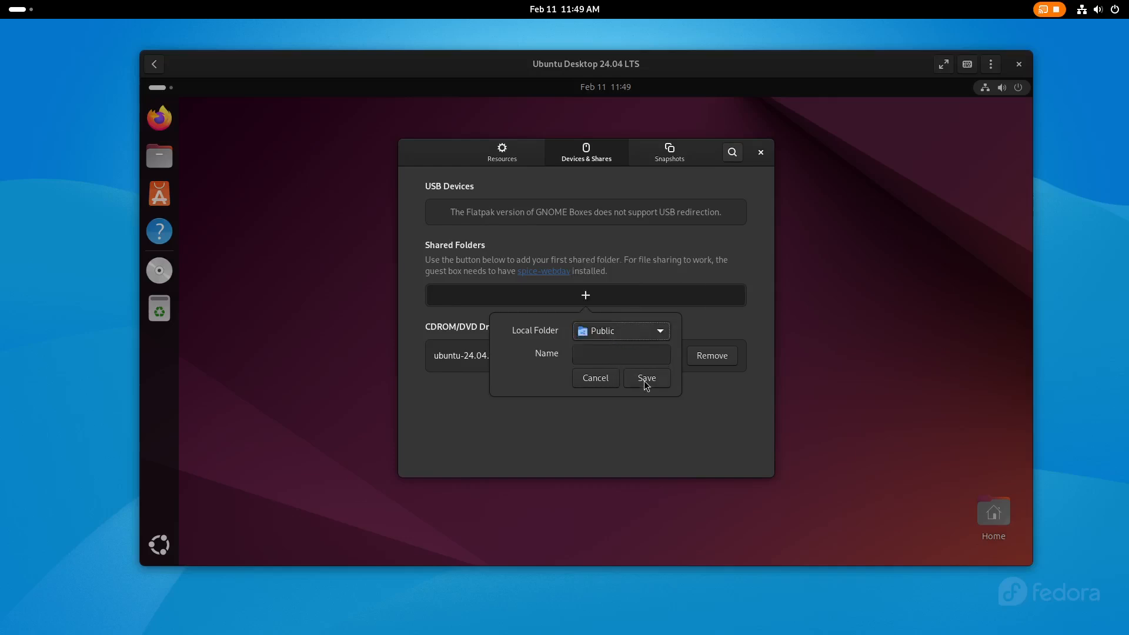
{"action": "left_click", "coordinate": [646, 378]}
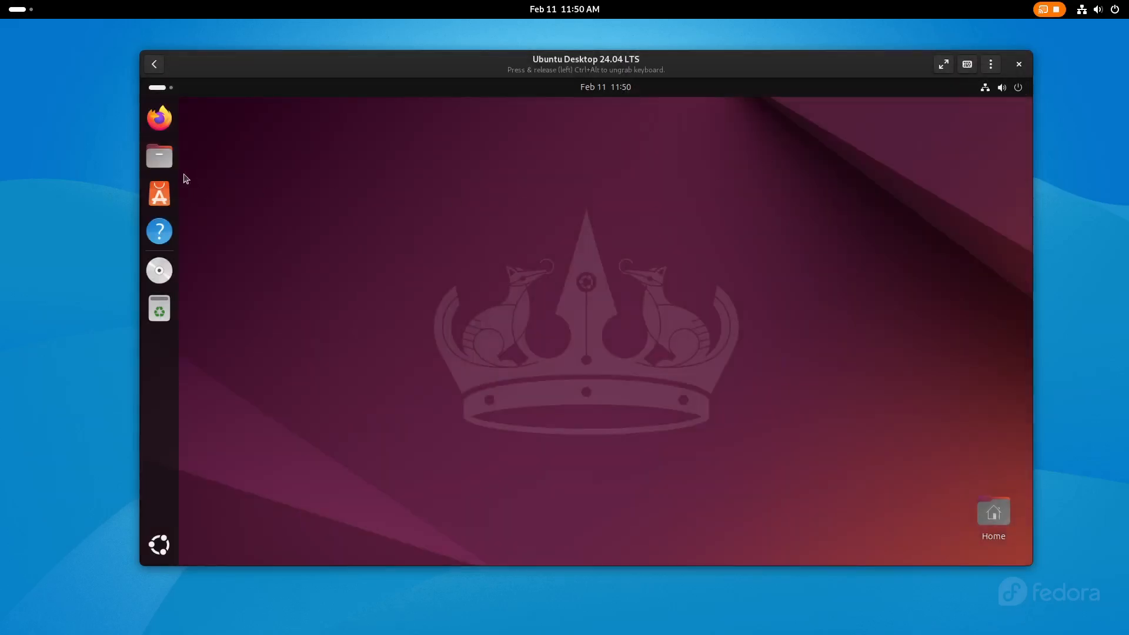
Step: Mount Spice client folder from Other Locations and open its empty Public folder
{"action": "left_click", "coordinate": [158, 156]}
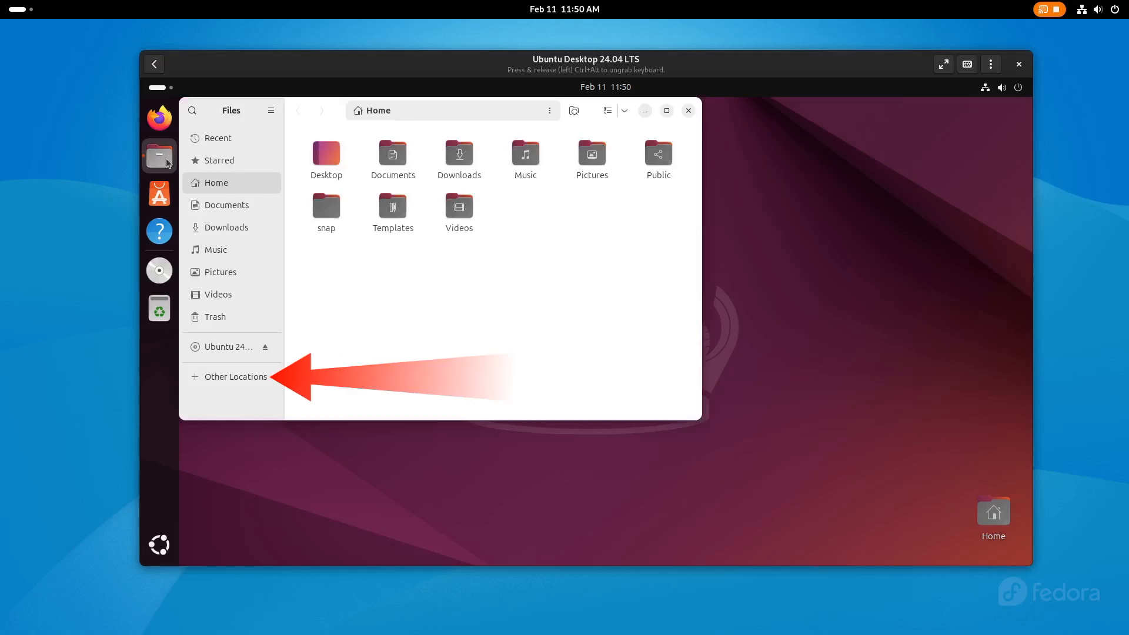
{"action": "left_click", "coordinate": [235, 375]}
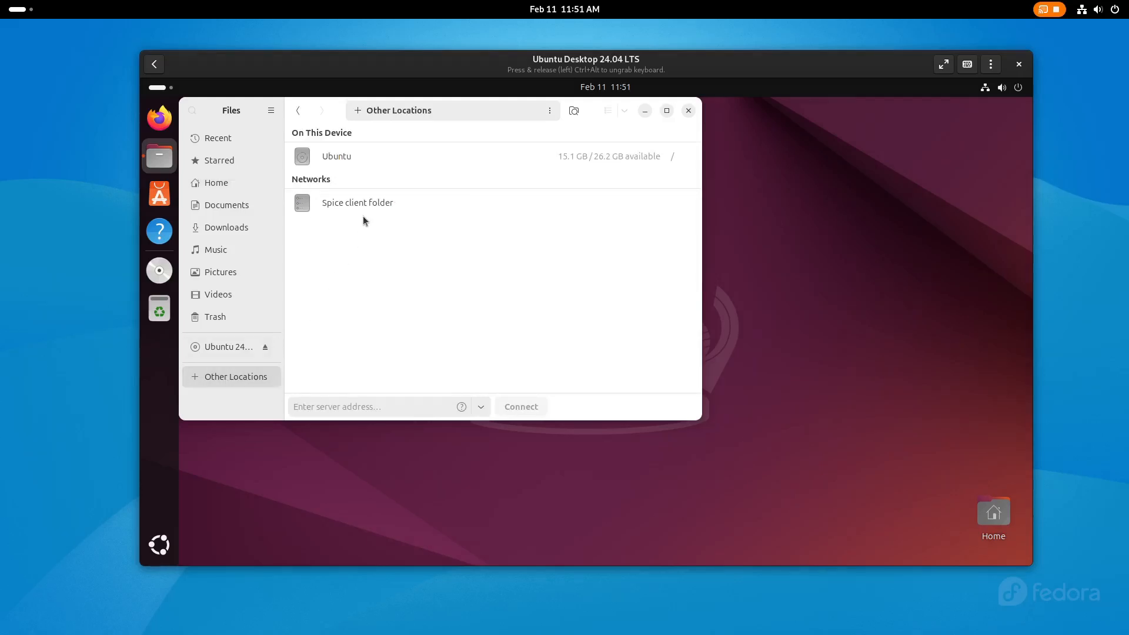
{"action": "double_click", "coordinate": [357, 202]}
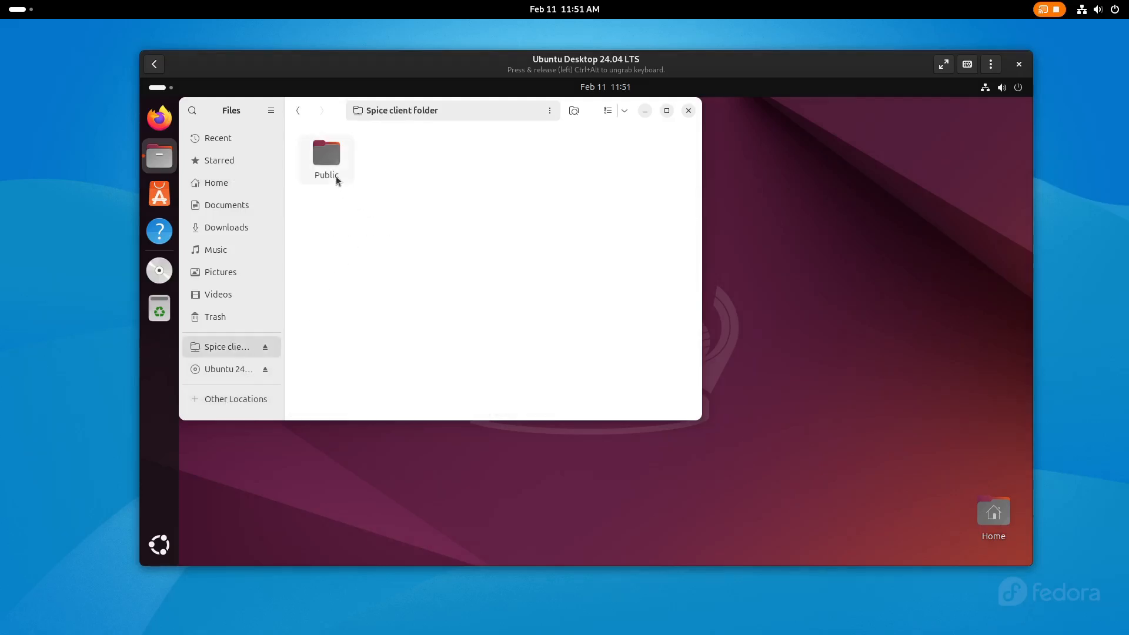
{"action": "double_click", "coordinate": [325, 153]}
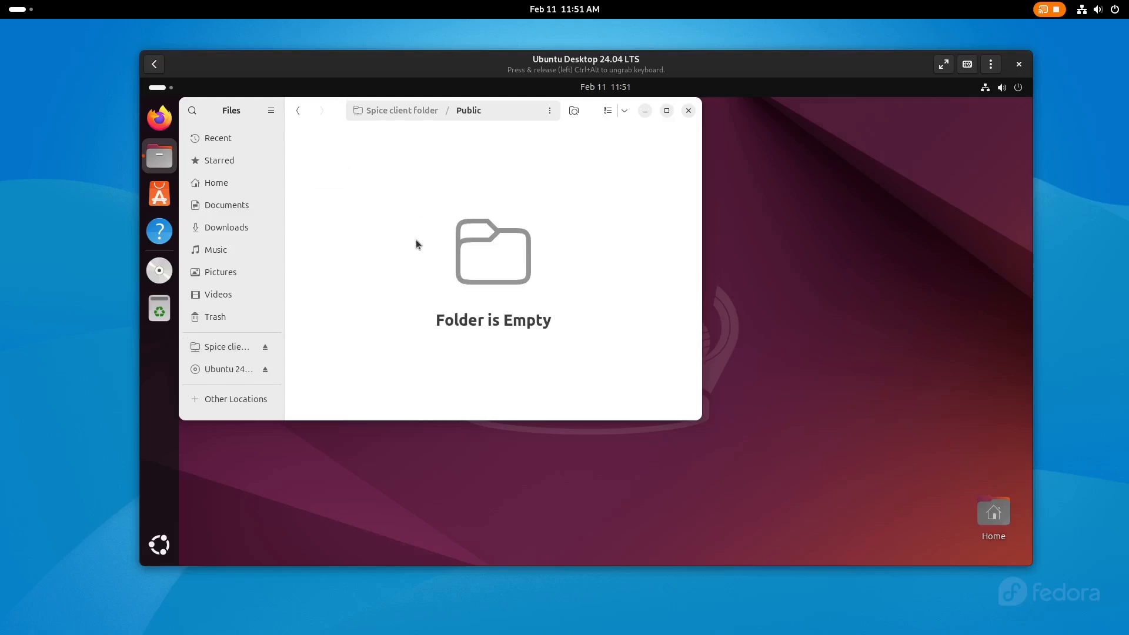
{"action": "mouse_move", "coordinate": [314, 202]}
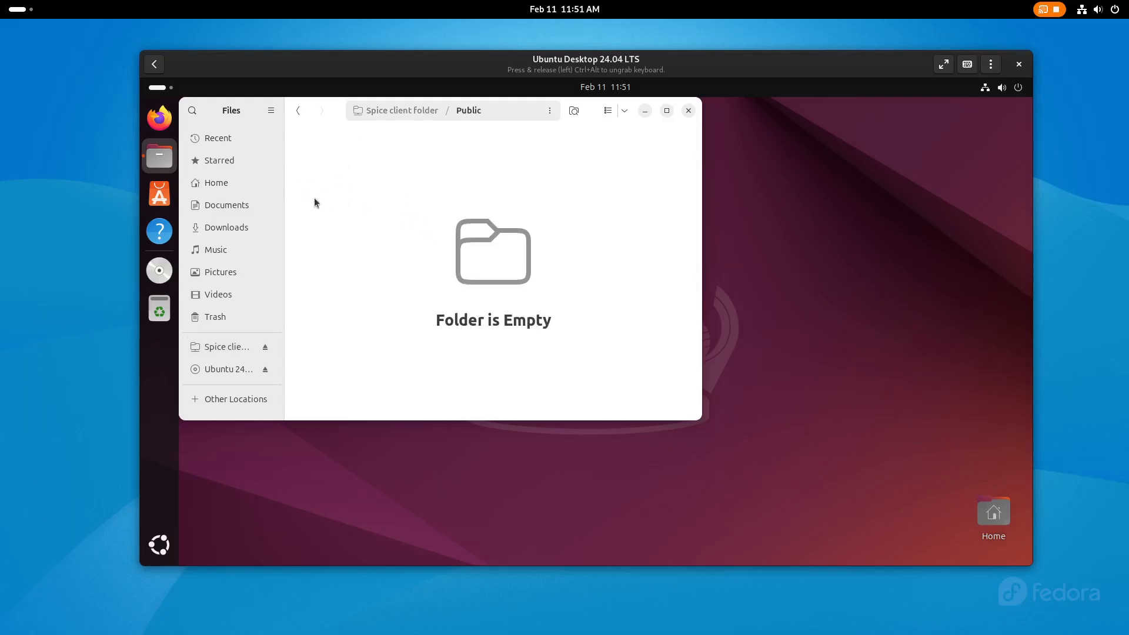
Step: Select 1.mkv in the guest's Downloads folder
{"action": "left_click", "coordinate": [227, 227]}
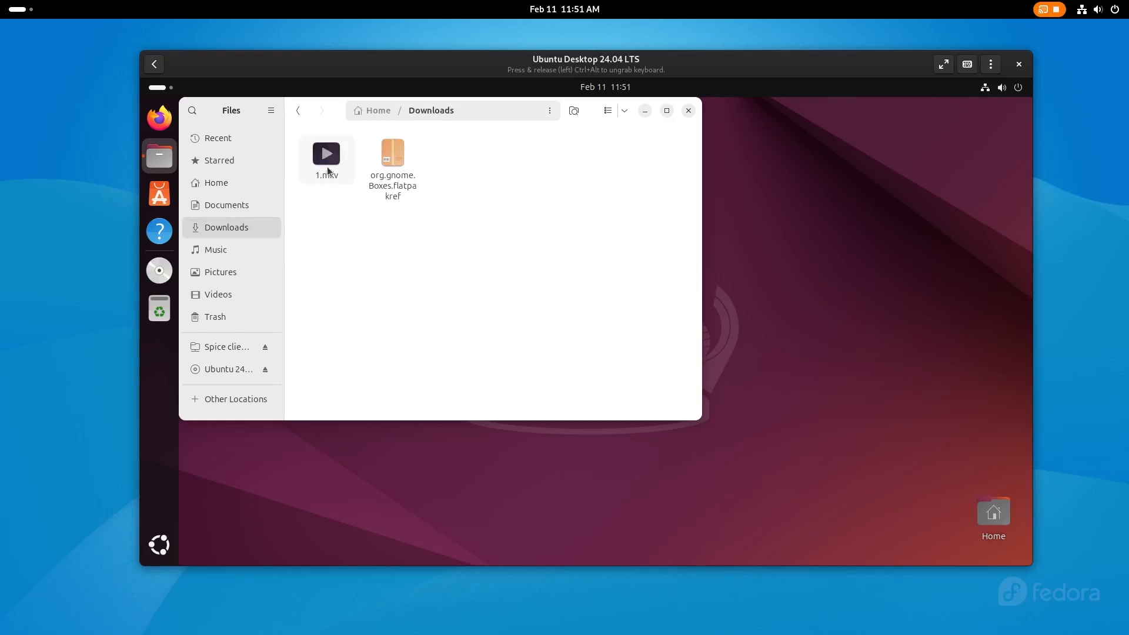
{"action": "left_click", "coordinate": [326, 154]}
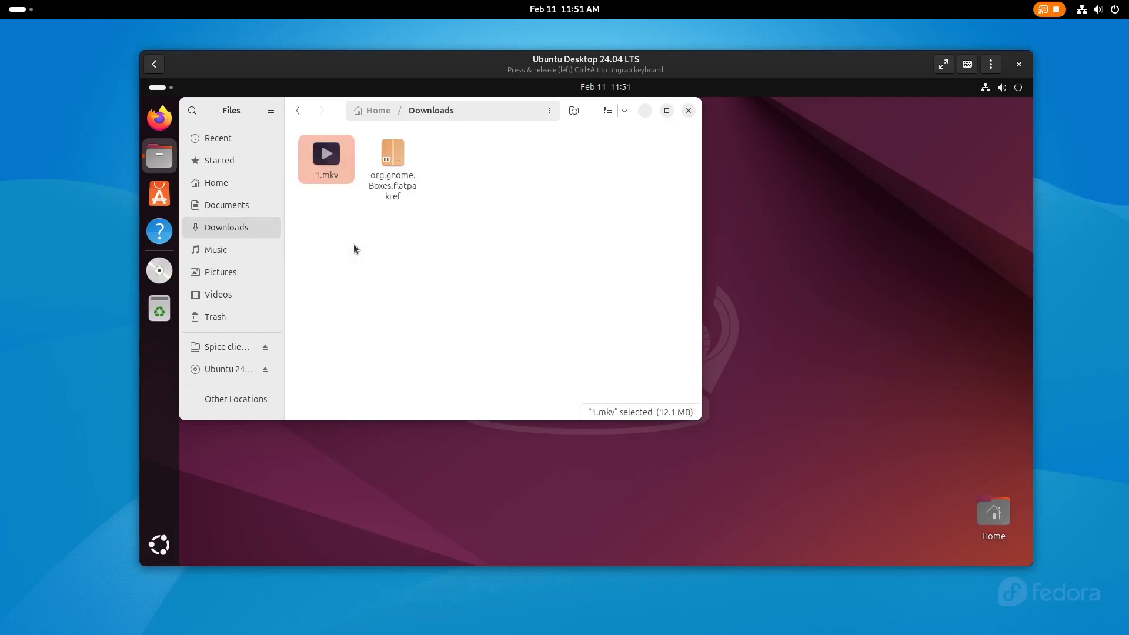
{"action": "left_click", "coordinate": [235, 398]}
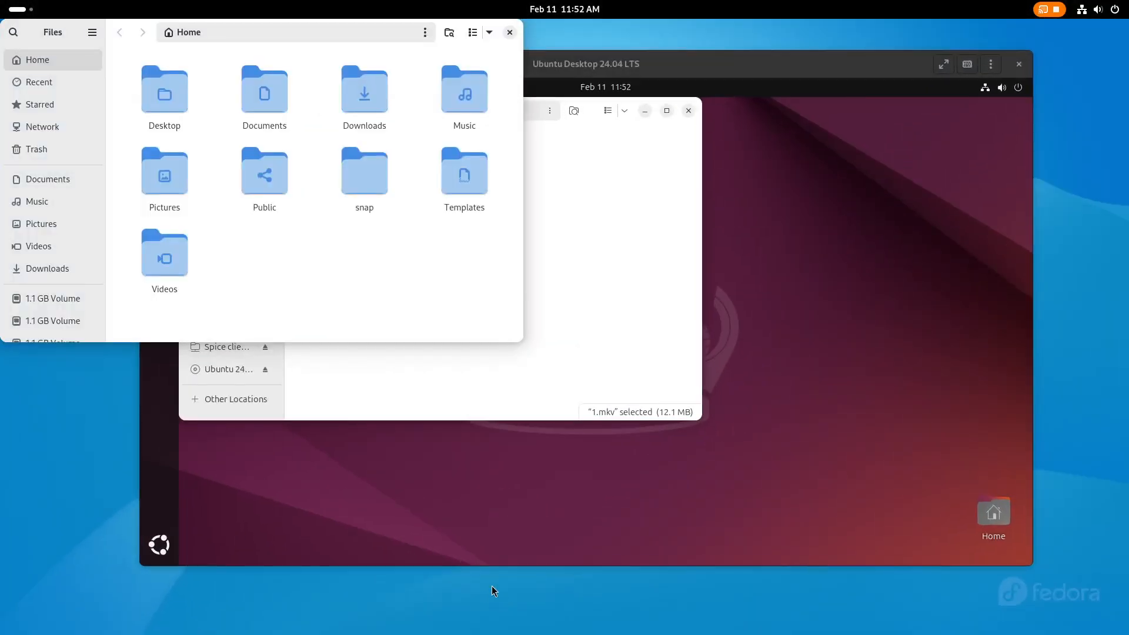
Step: Open the host's Public folder and select the arrived 1.mkv
{"action": "double_click", "coordinate": [264, 173]}
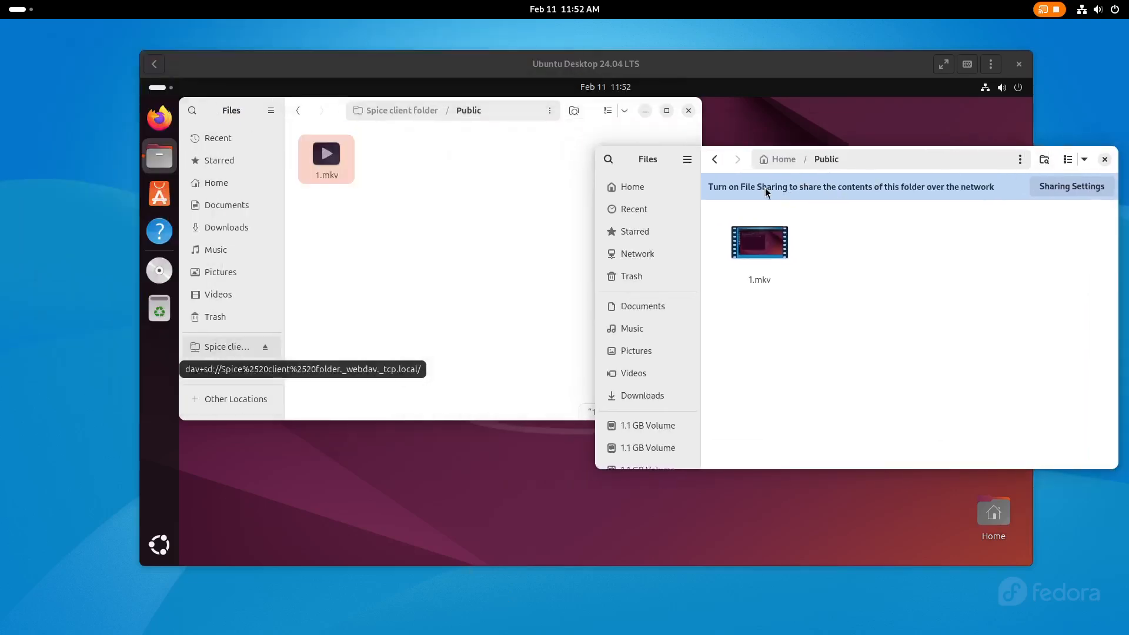
{"action": "scroll", "scroll_direction": "down", "scroll_amount": 3}
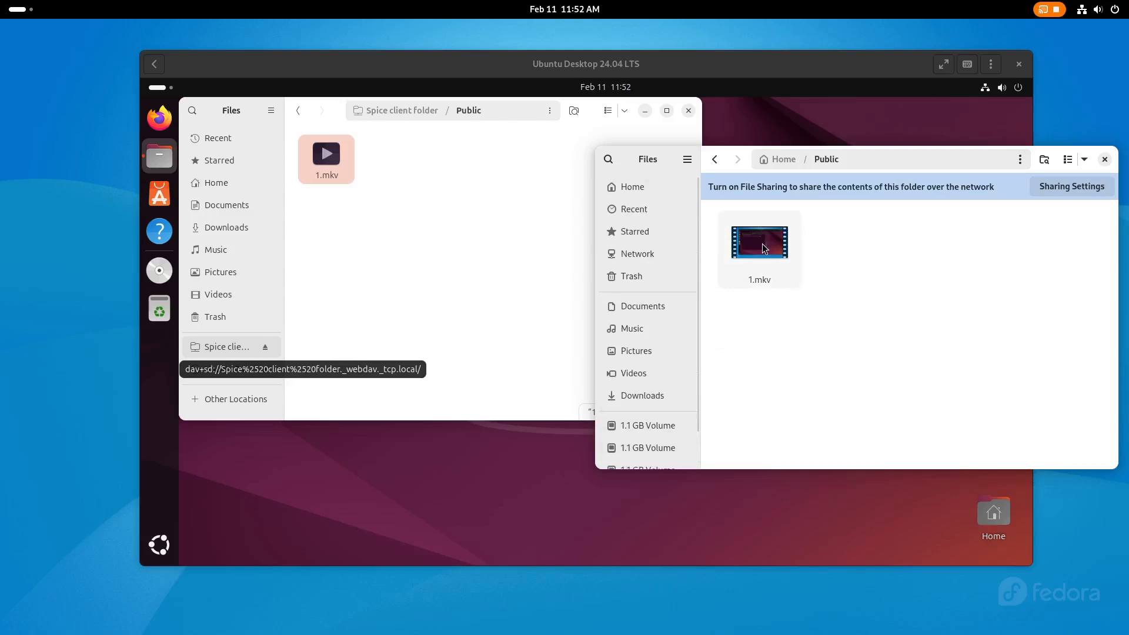
{"action": "left_click", "coordinate": [759, 241]}
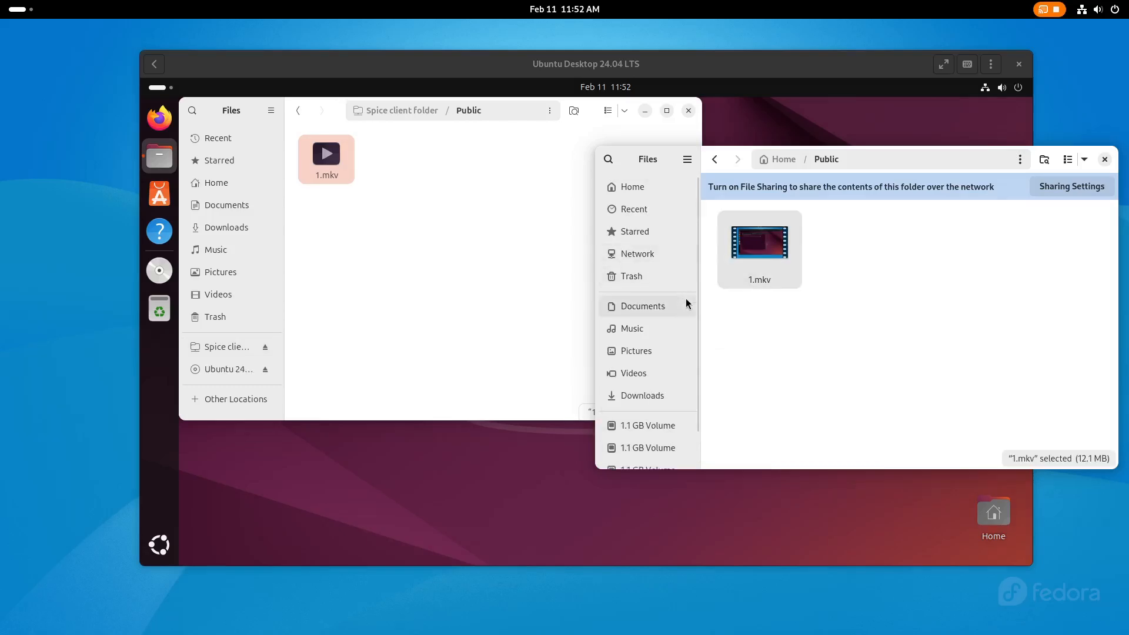
Step: Select ubuntu-23.10.1-desktop-amd64.iso in the host's Downloads folder
{"action": "left_click", "coordinate": [640, 395]}
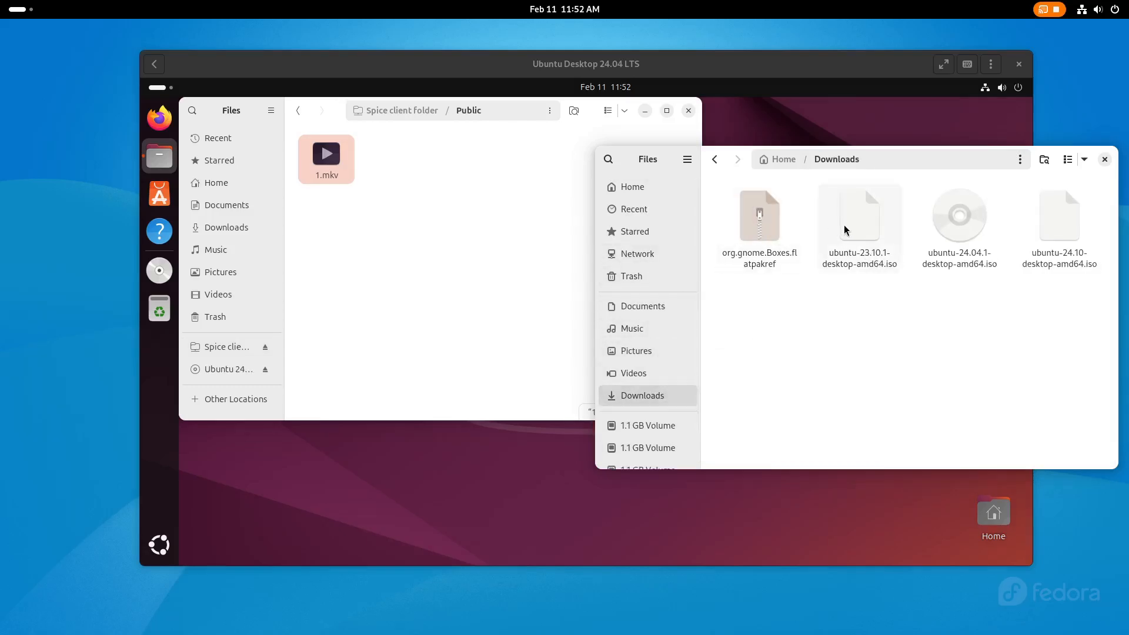
{"action": "left_click", "coordinate": [859, 214]}
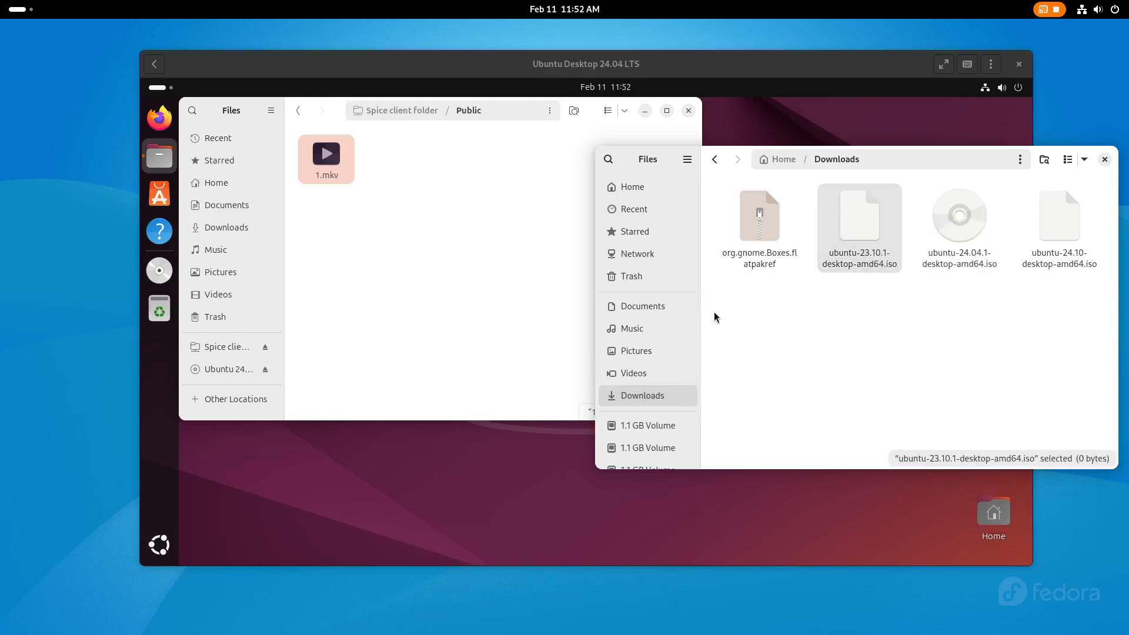
{"action": "left_click", "coordinate": [783, 159]}
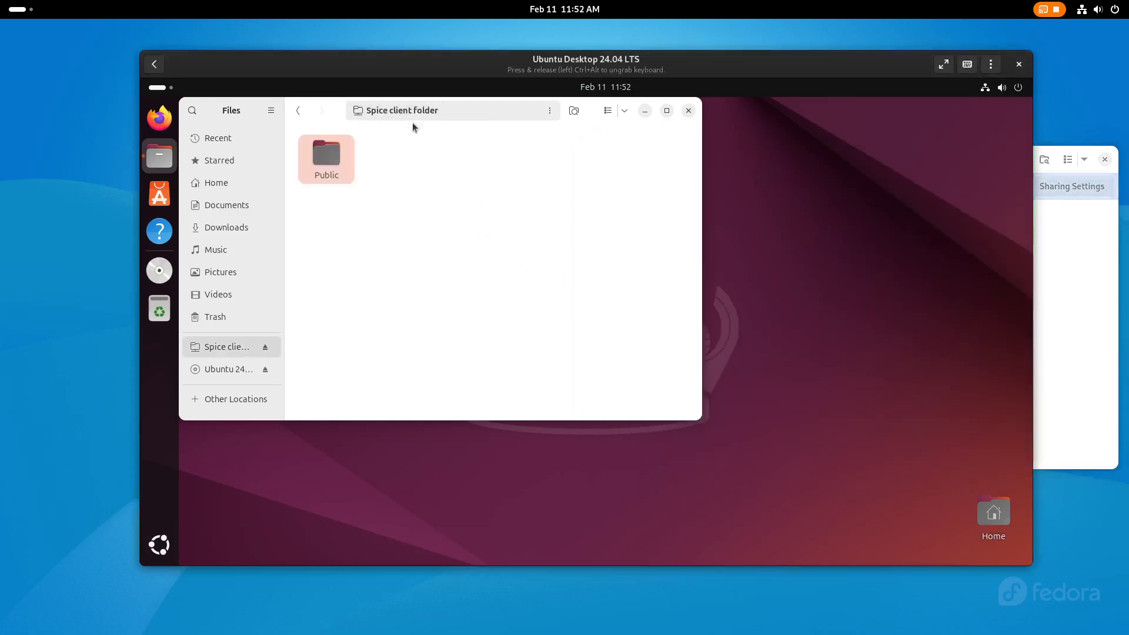
Step: Open Public under Spice client folder in the guest and select the 23.10.1 ISO
{"action": "double_click", "coordinate": [325, 154]}
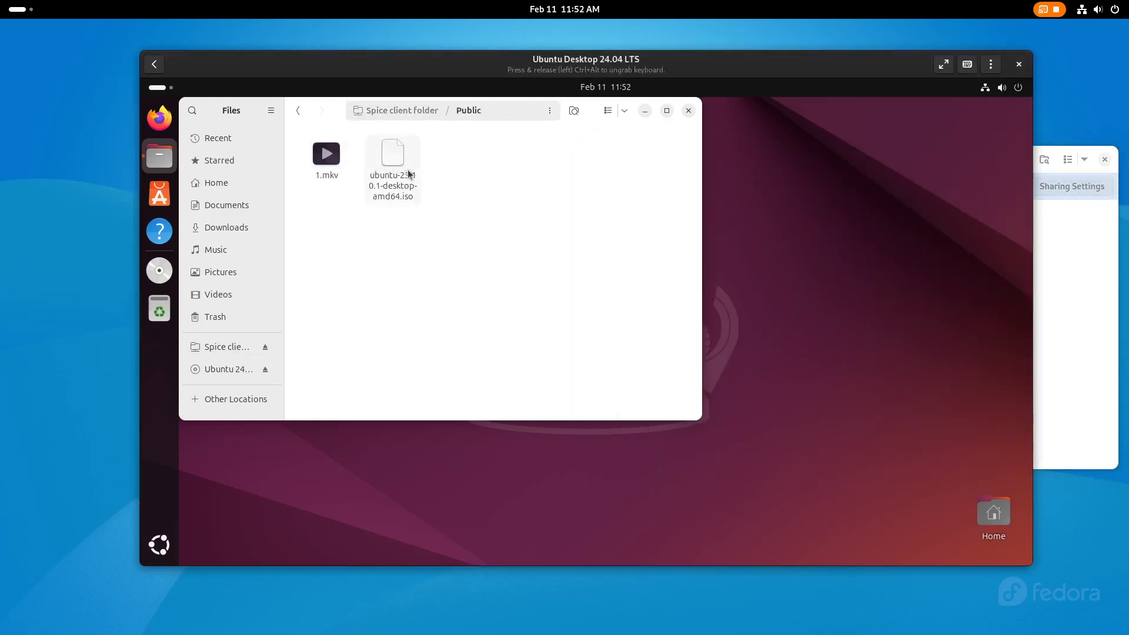
{"action": "left_click", "coordinate": [392, 155]}
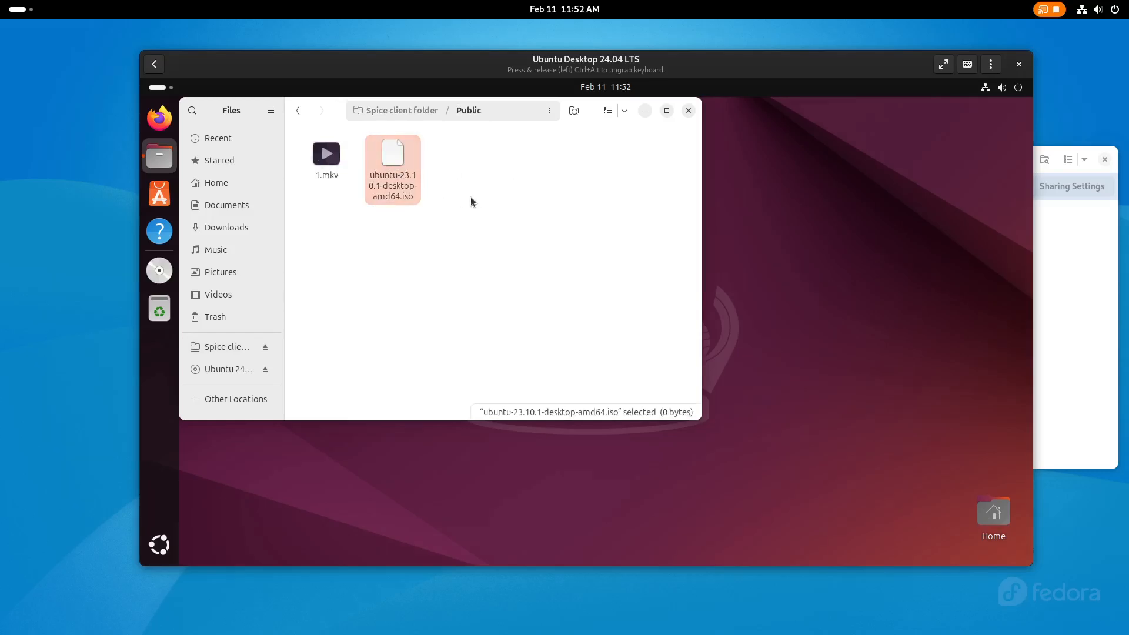